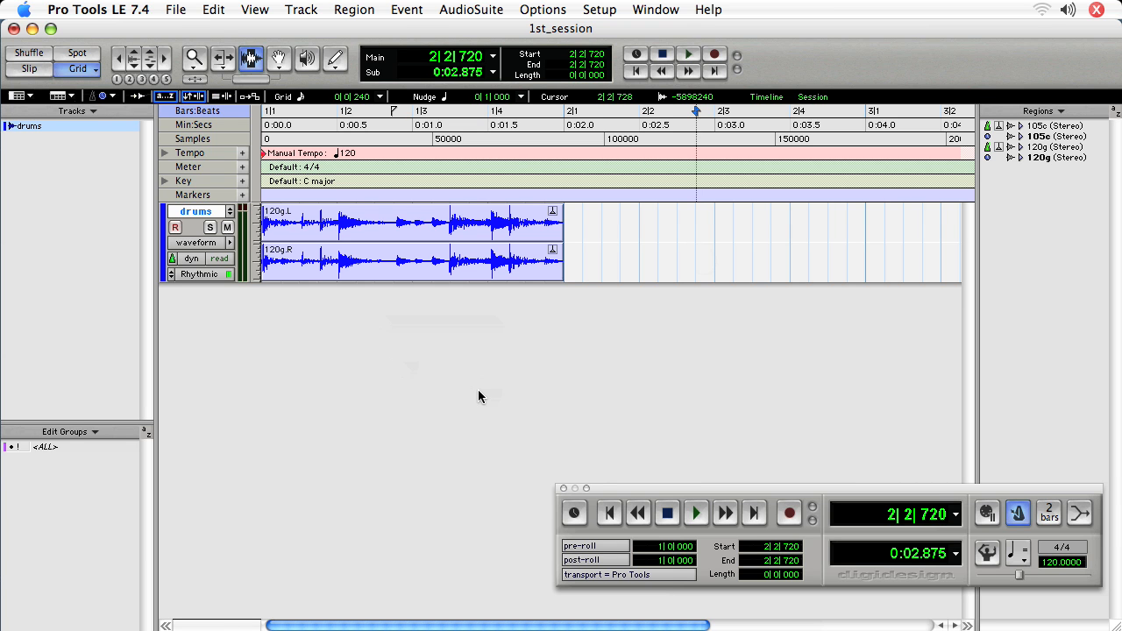
mouse_move(537, 381)
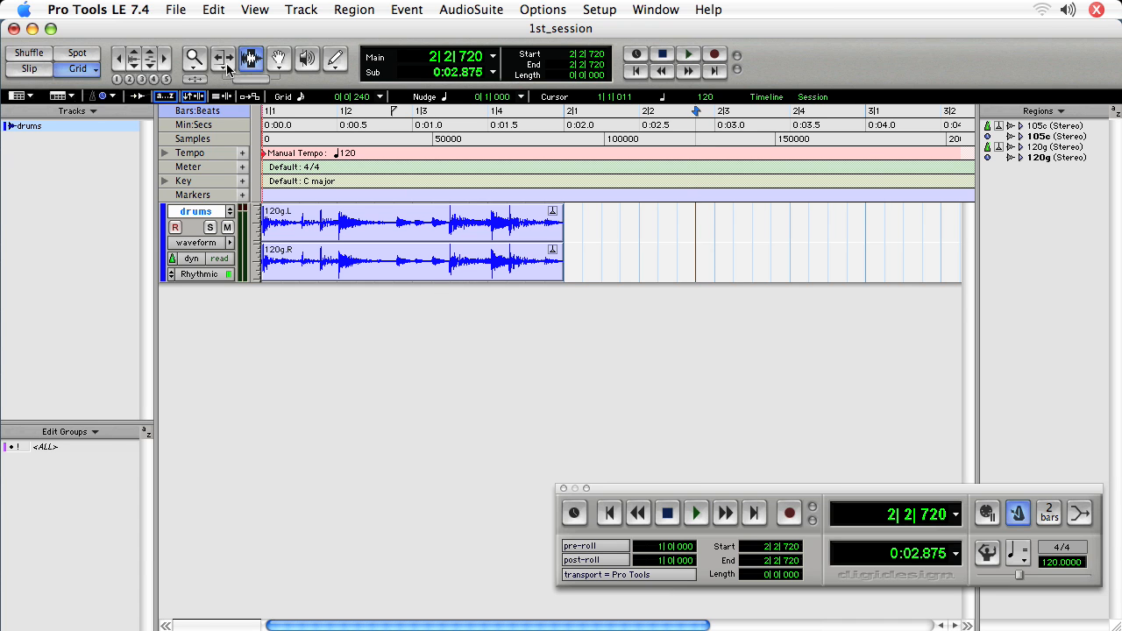
- Set the Trim tool to Standard mode and make it active with F6
left_click(223, 59)
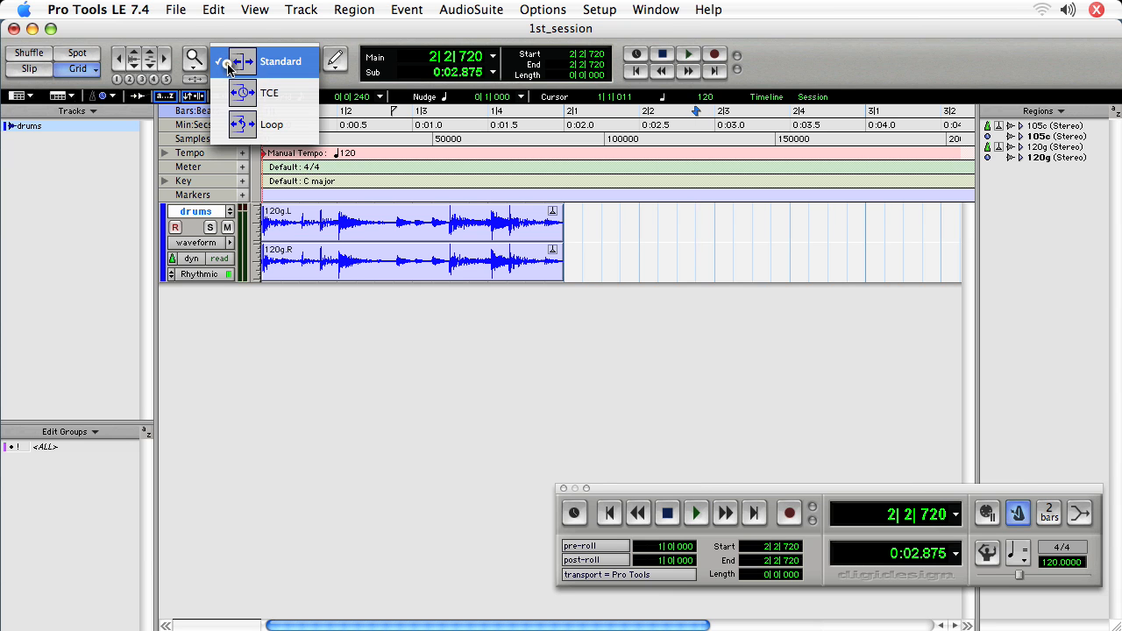
left_click(281, 60)
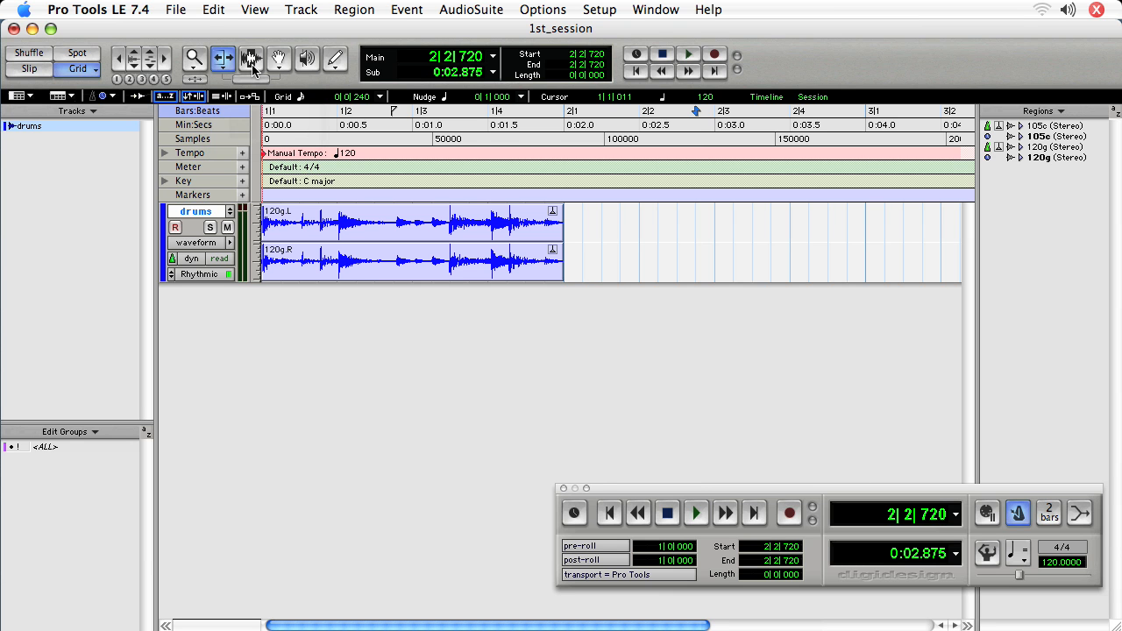
key("f6")
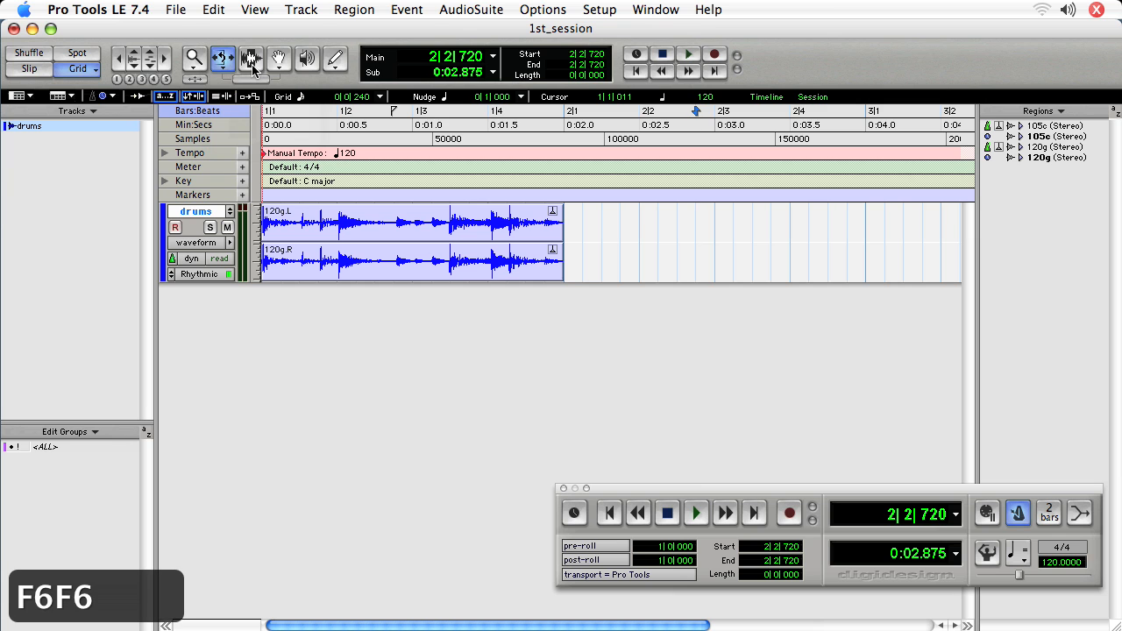
key("F6")
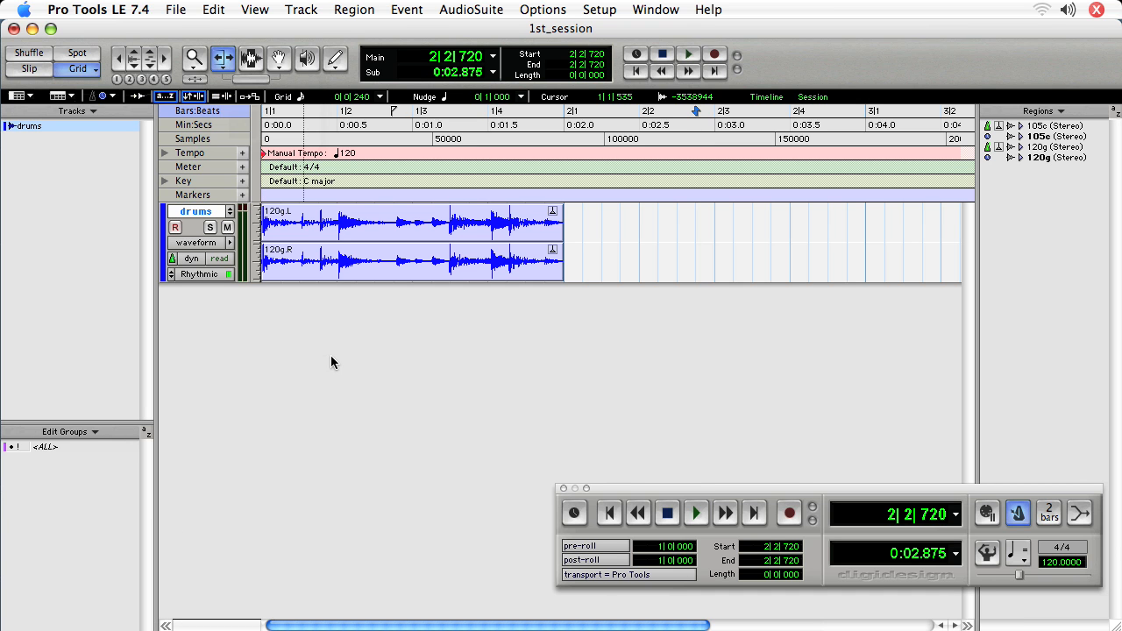
left_click(695, 241)
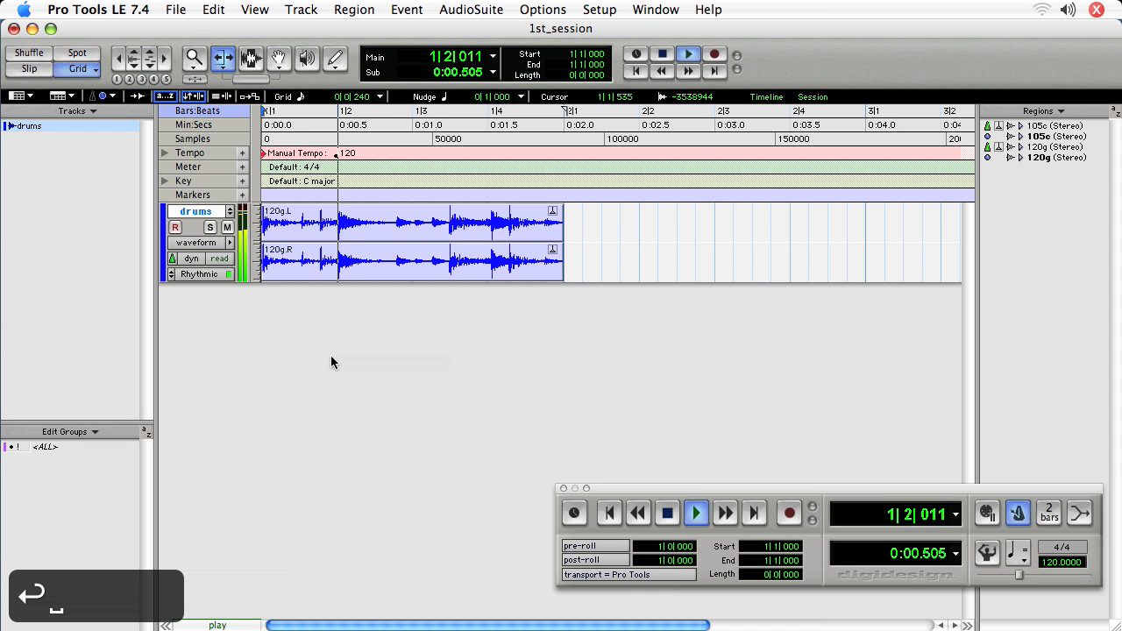
left_click(695, 513)
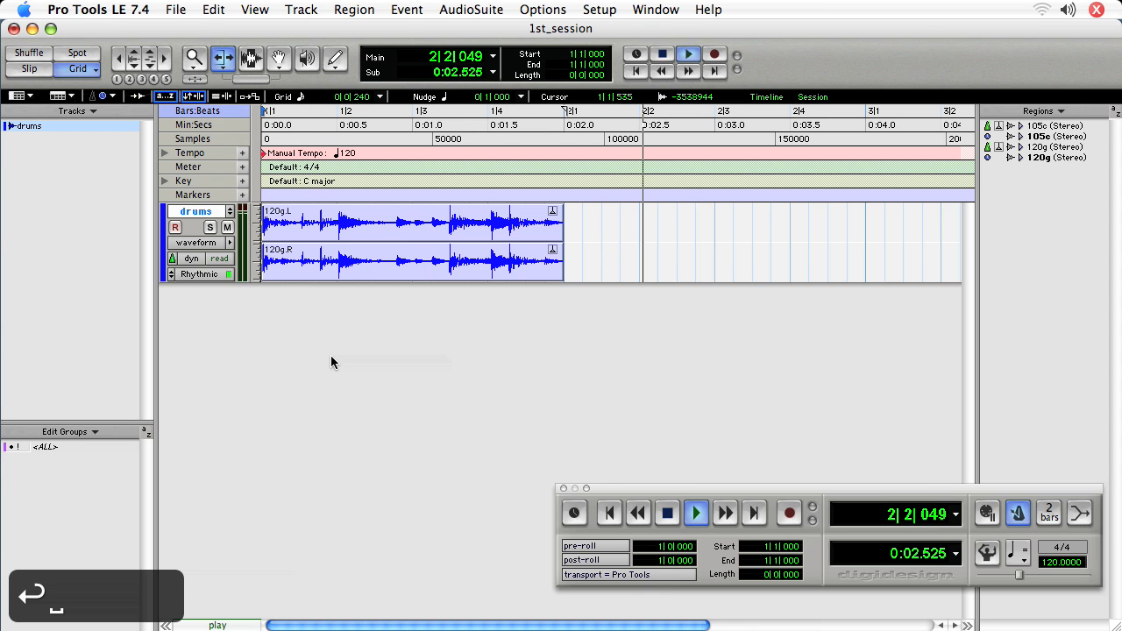
left_click(666, 513)
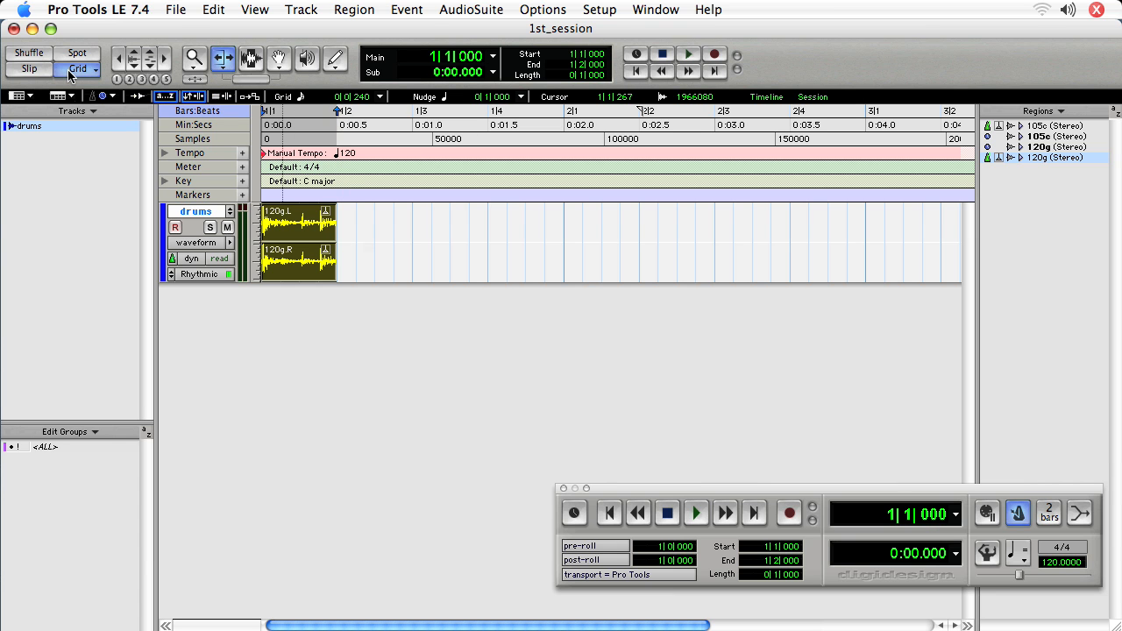
mouse_move(389, 334)
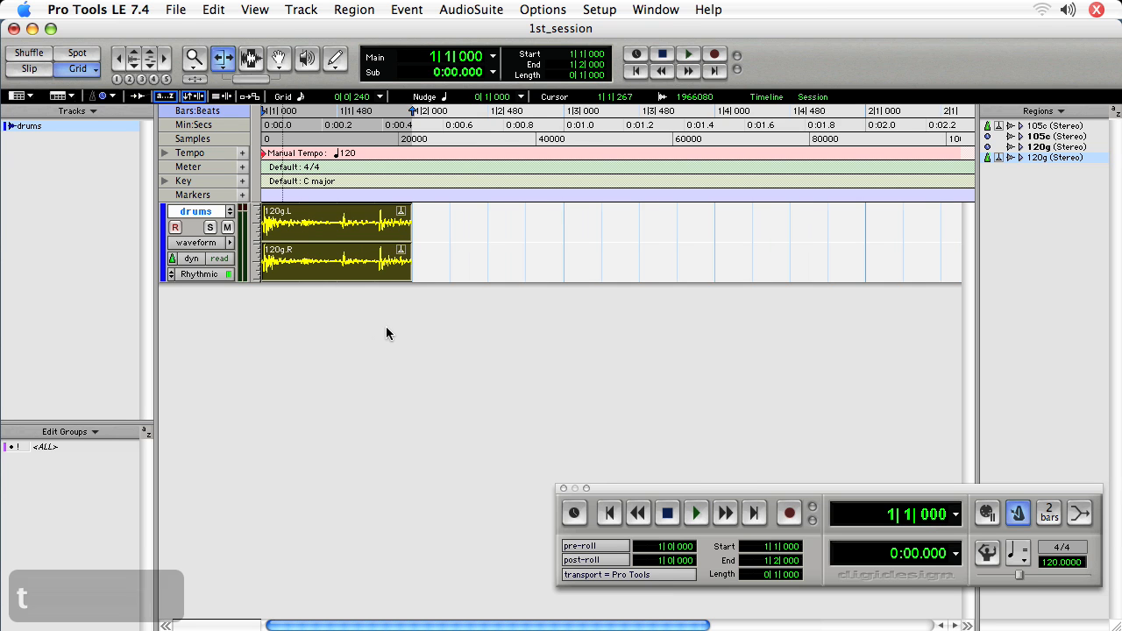
- Play back the drum region trimmed to end at 1|2
left_click(695, 513)
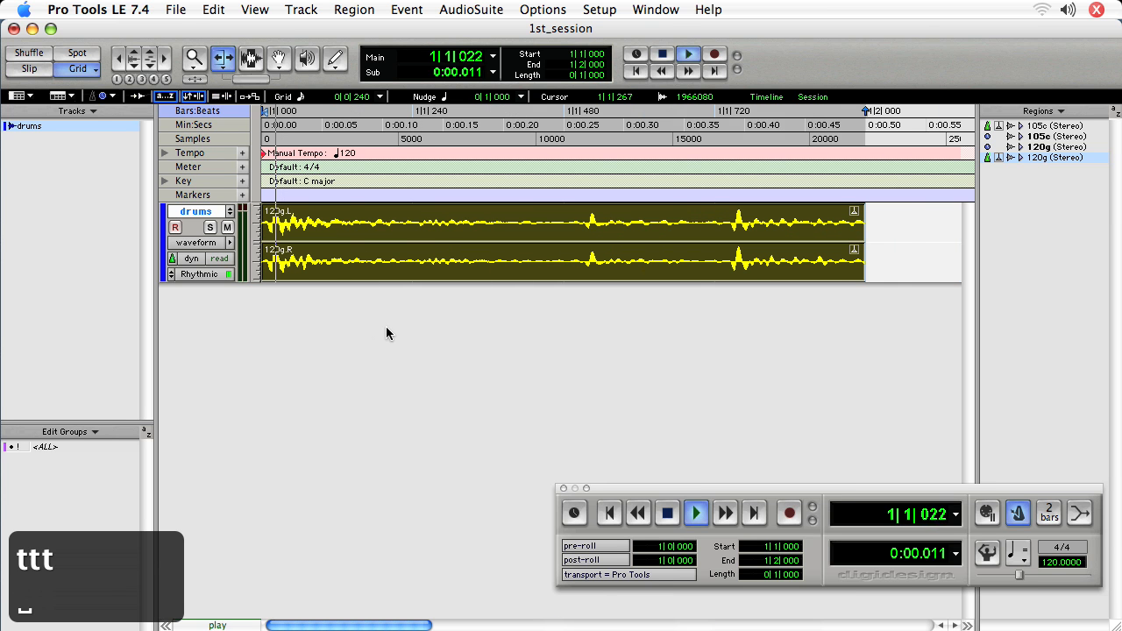
left_click(667, 512)
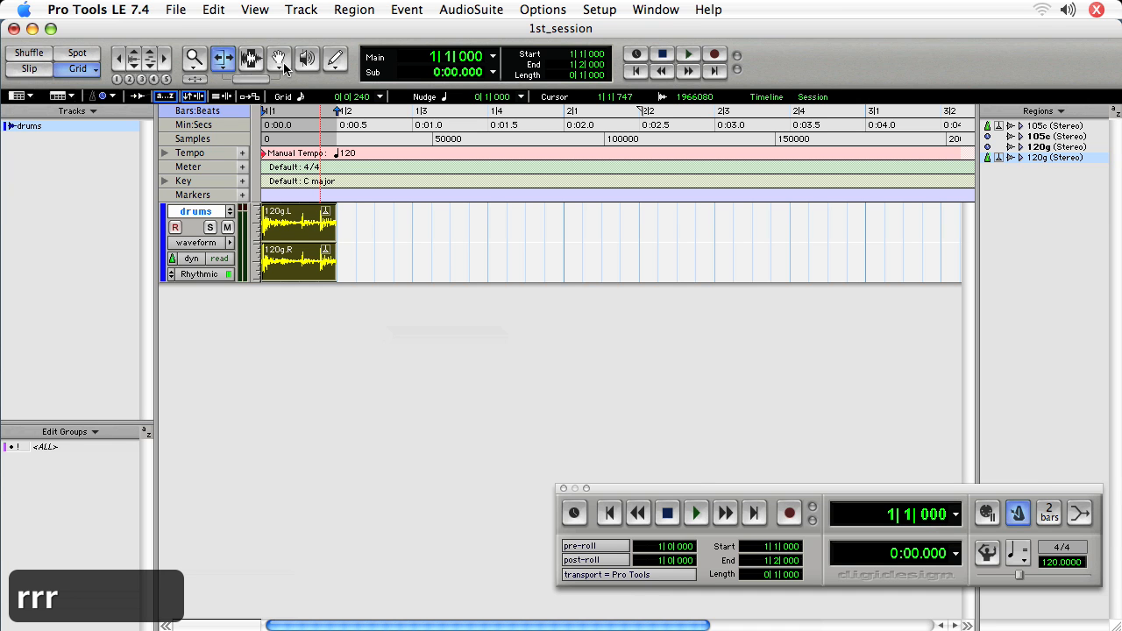
- With the Grabber, duplicate the one-beat region so four copies end at 2|1
left_click(279, 59)
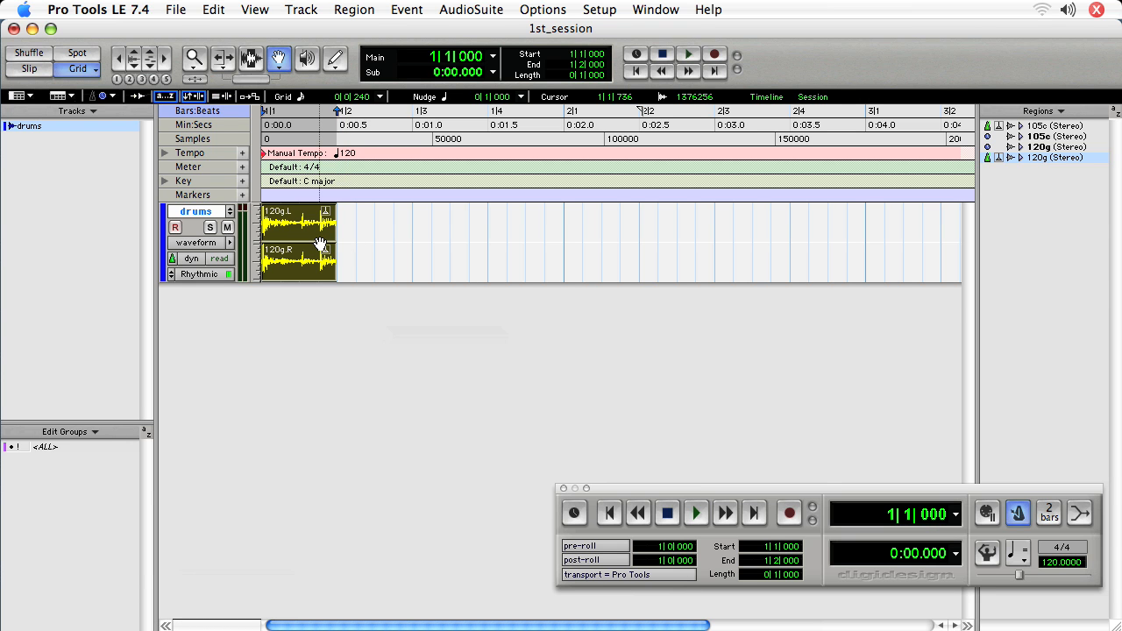
key("cmd+d")
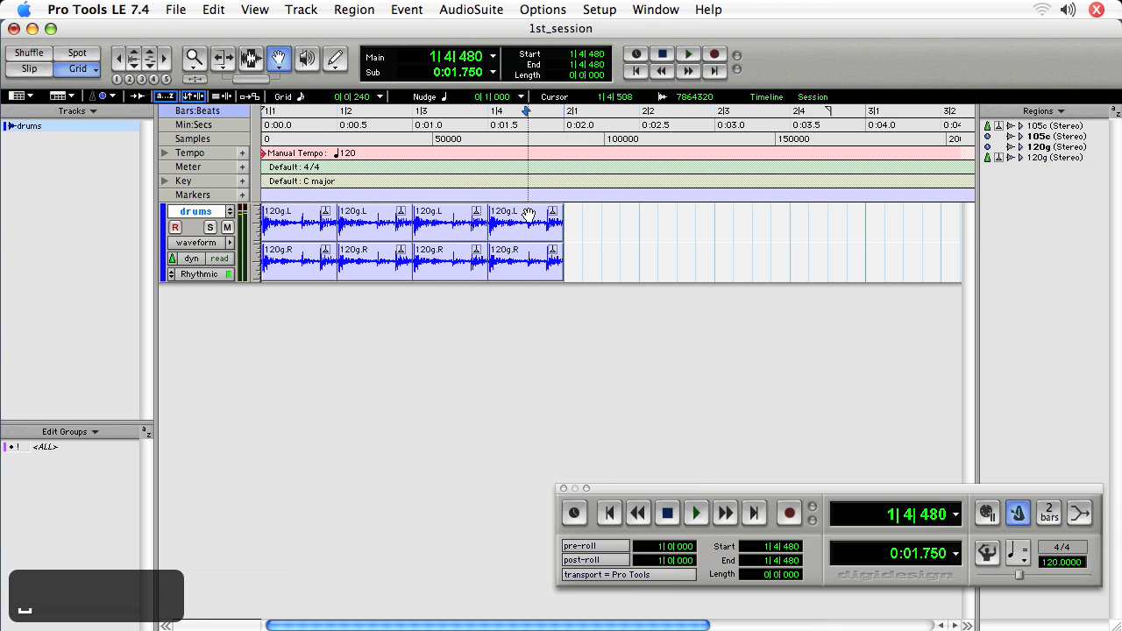
- Duplicate the fourth one-beat copy, then extend the new 120g-01 region toward bar 3
left_click(525, 222)
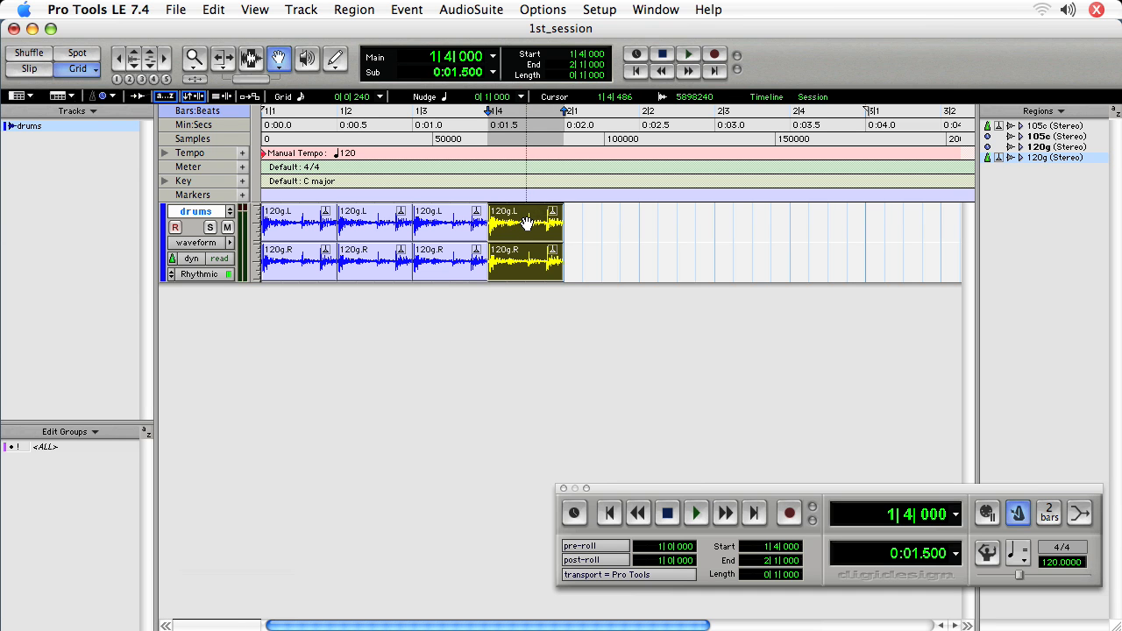
key("cmd+d")
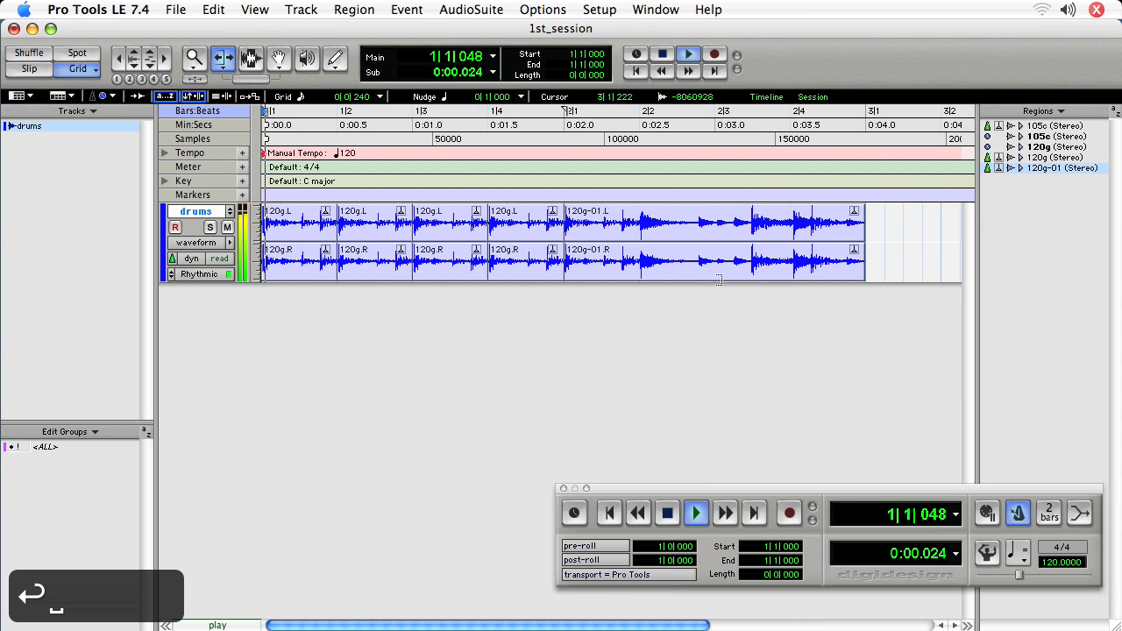
left_click(695, 513)
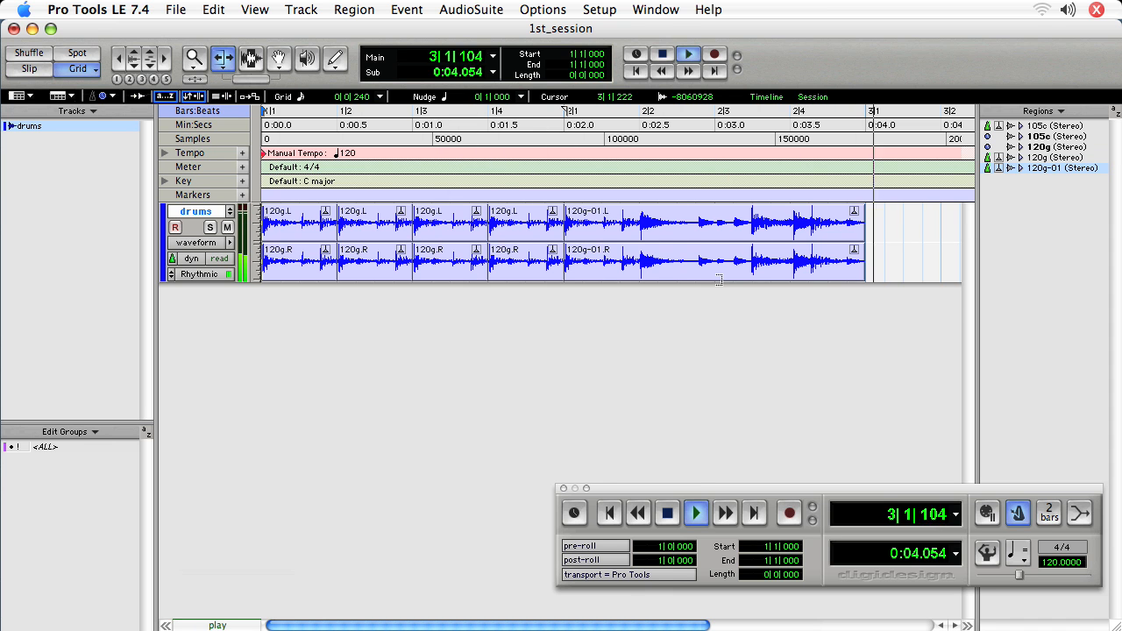
left_click(695, 513)
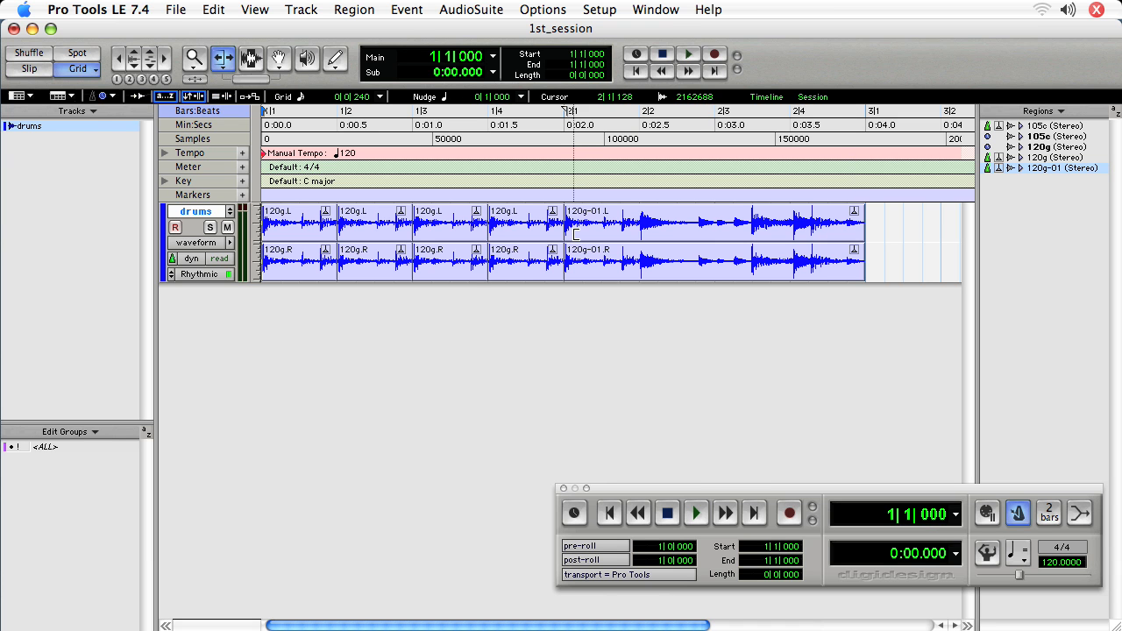
- Select the 120g-01 region, leaving it exactly one bar from 2|1 to 3|1
left_click(692, 227)
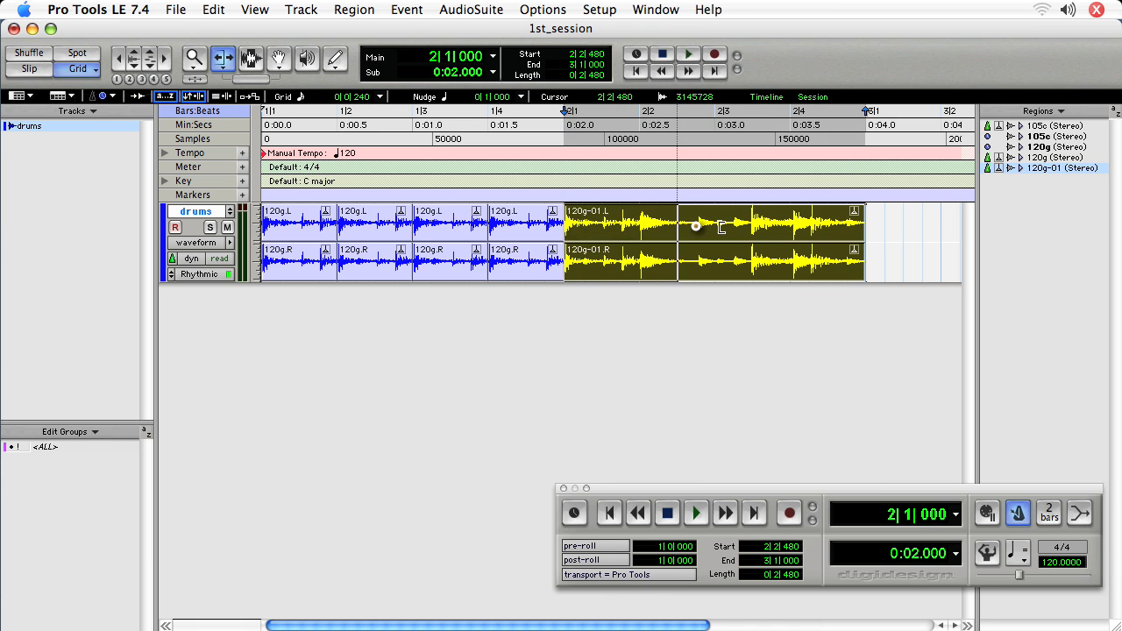
key("cmd+z")
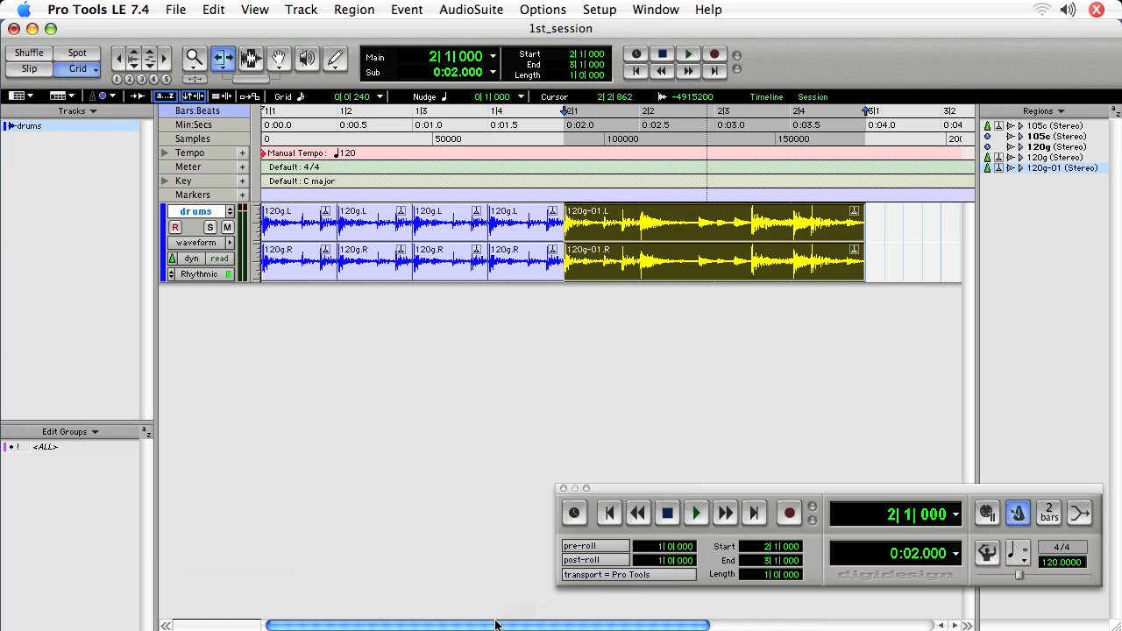
mouse_move(721, 492)
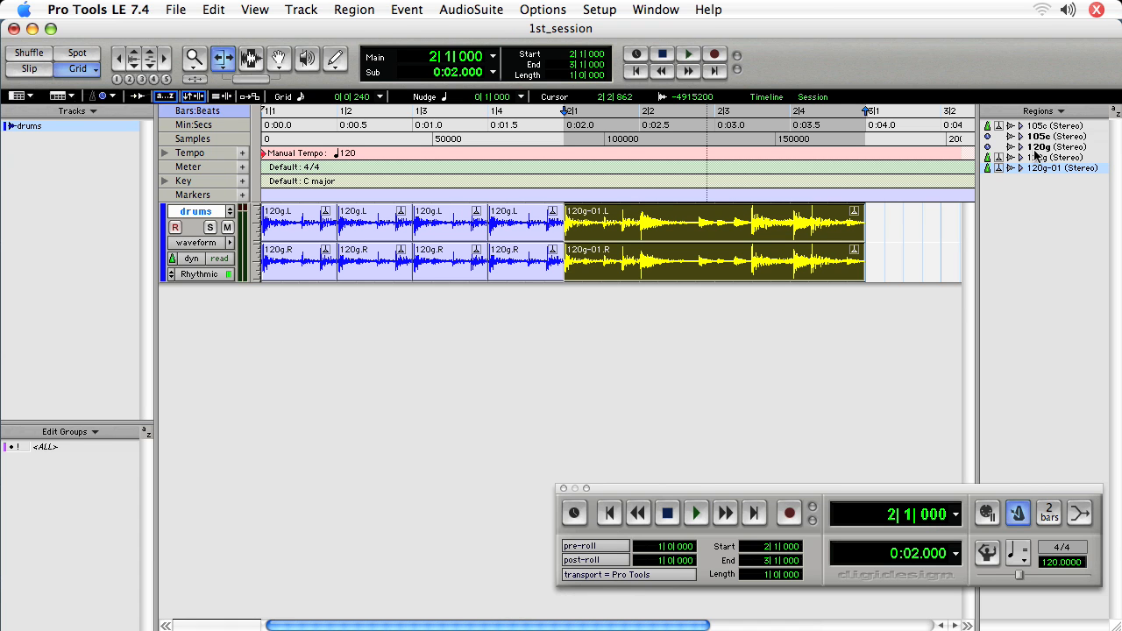
mouse_move(1029, 276)
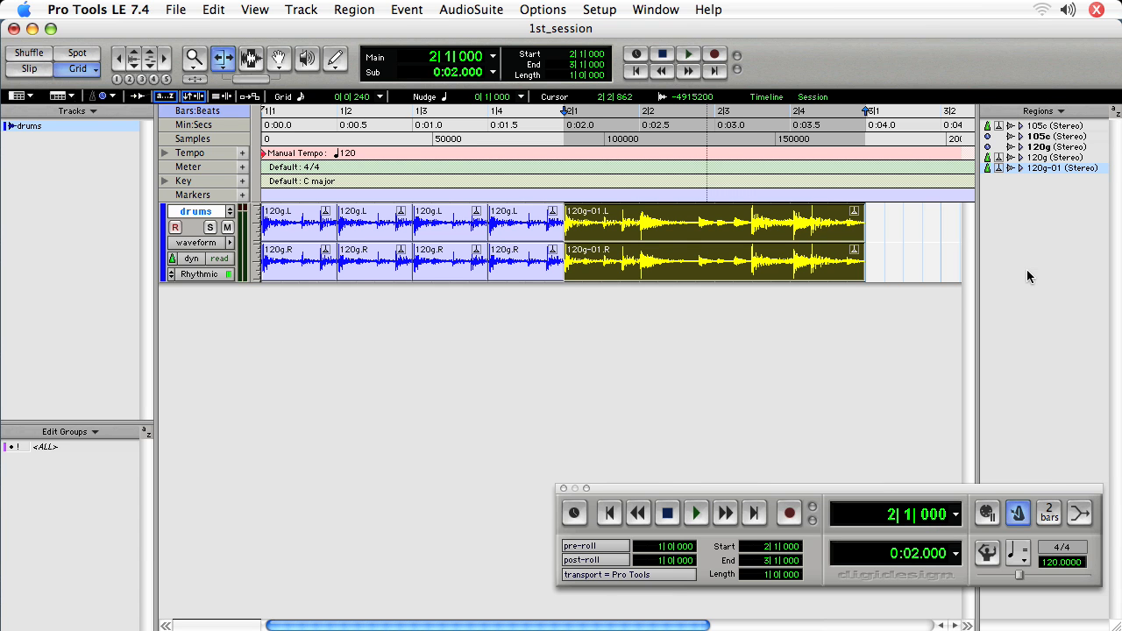